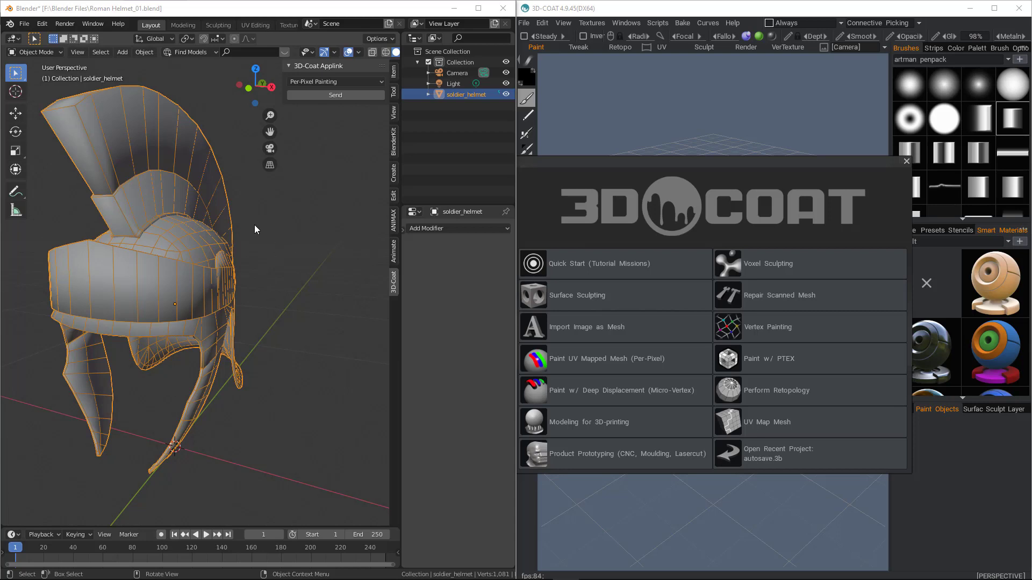
pyautogui.moveTo(312, 249)
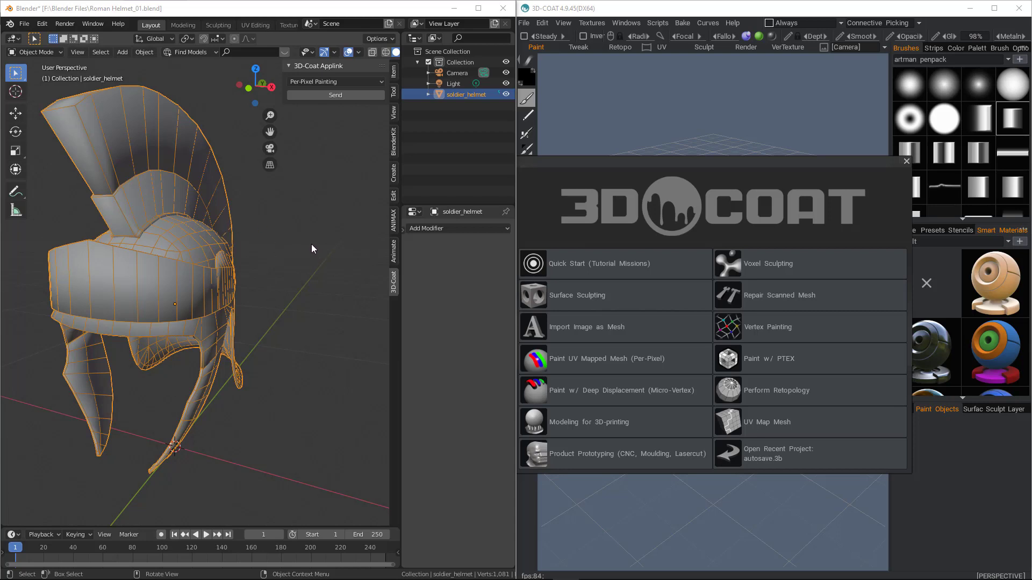
# - Set the Applink export type to Mesh As Voxel Object for soldier_helmet
pyautogui.click(334, 81)
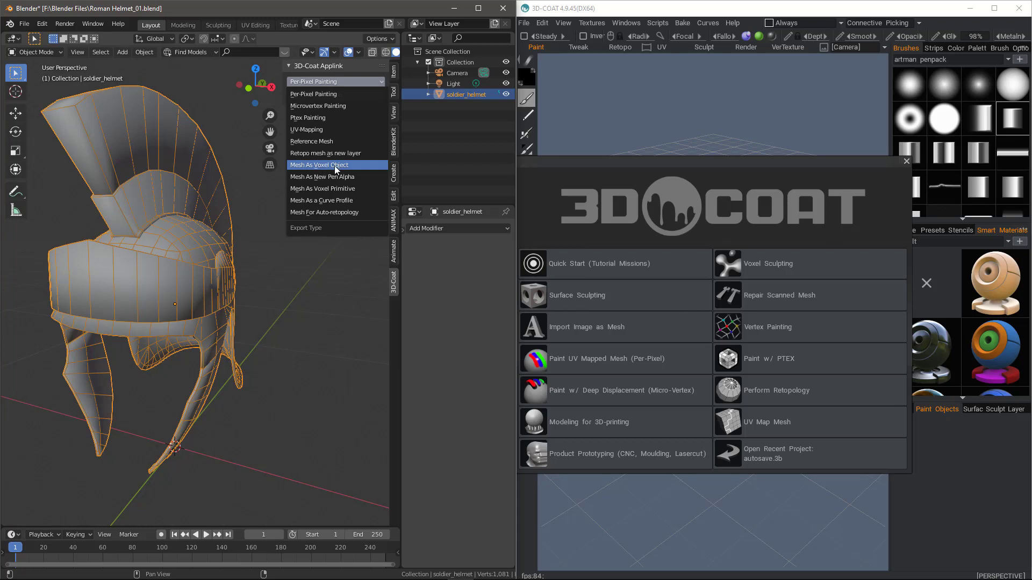
pyautogui.click(335, 164)
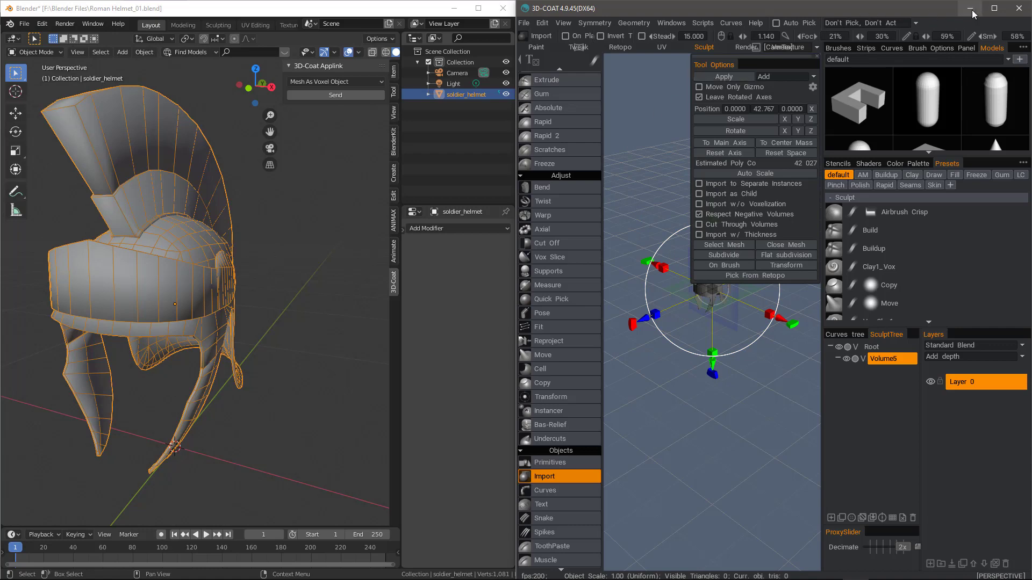
# - Maximize the 3D-Coat window so it fills the screen
pyautogui.click(994, 8)
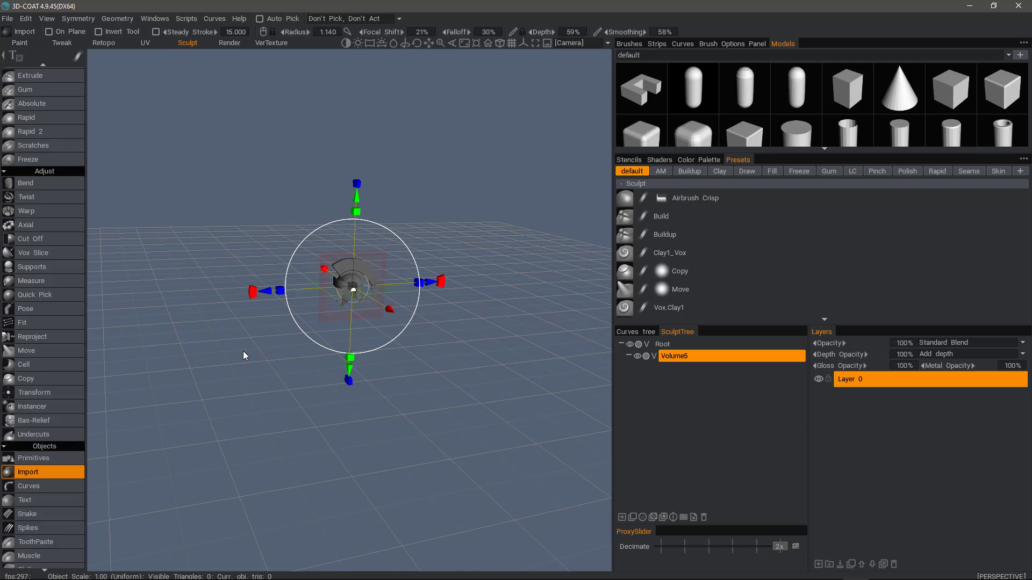
pyautogui.moveTo(379, 385)
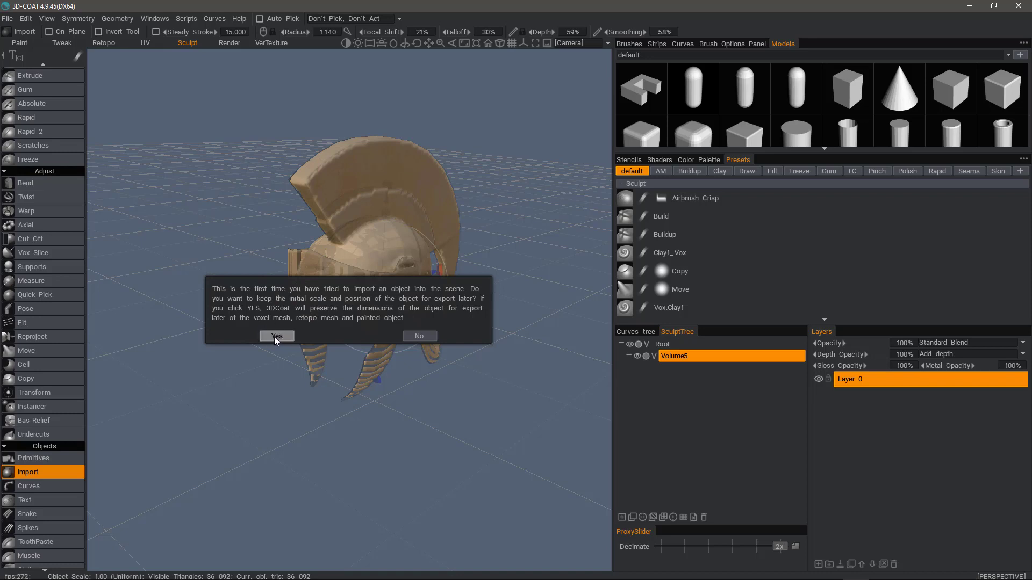
# - Keep the helmet's original scale and position, then inspect the voxelized helmet
pyautogui.click(277, 335)
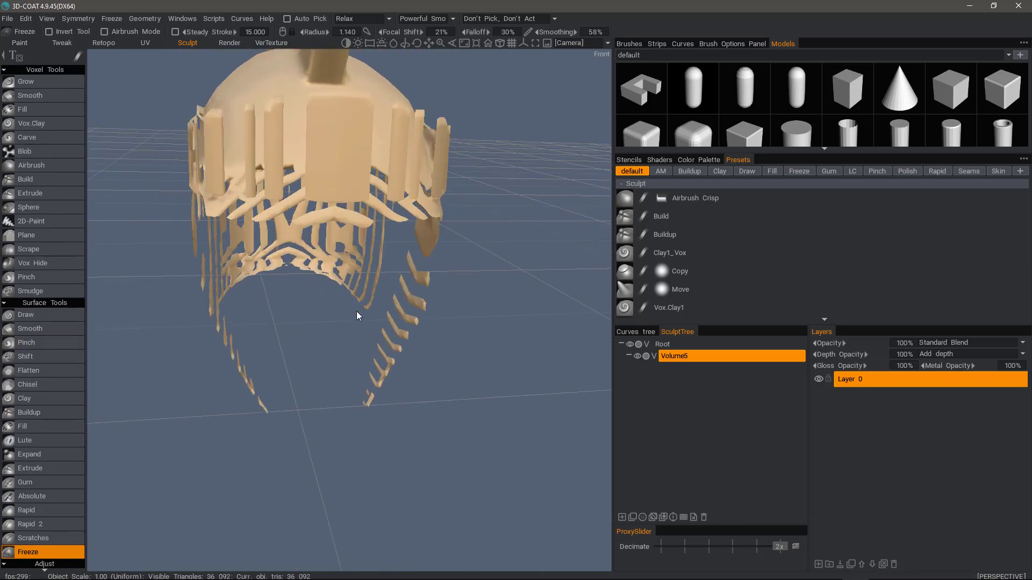
pyautogui.moveTo(358, 316); pyautogui.dragTo(408, 223)
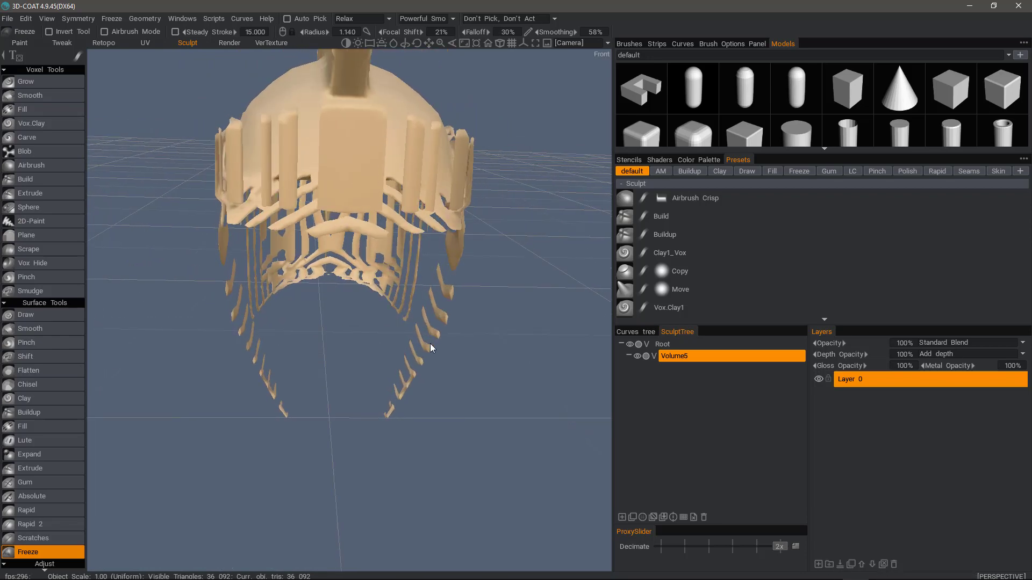
pyautogui.moveTo(428, 349); pyautogui.dragTo(398, 257)
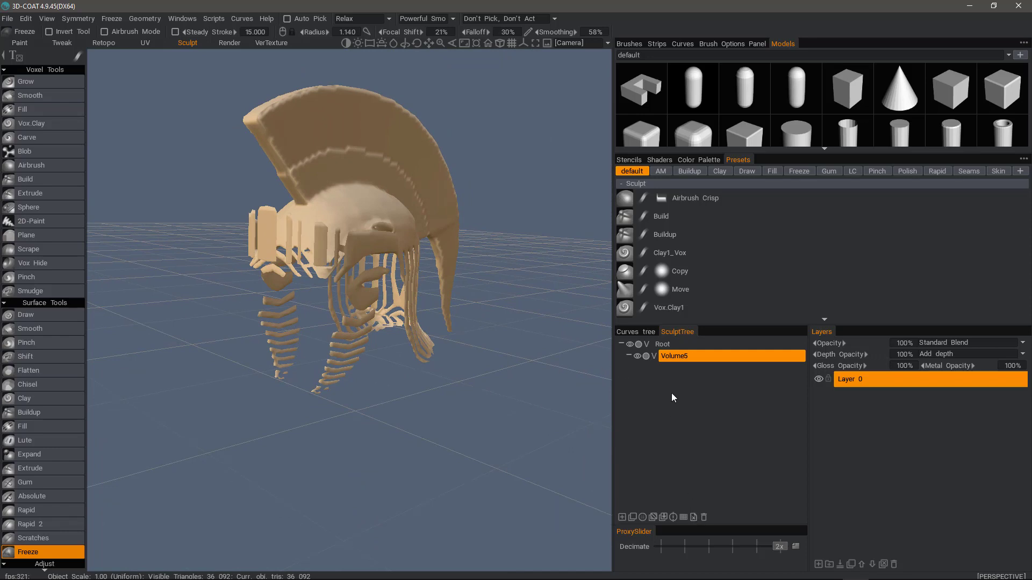
pyautogui.moveTo(692, 517)
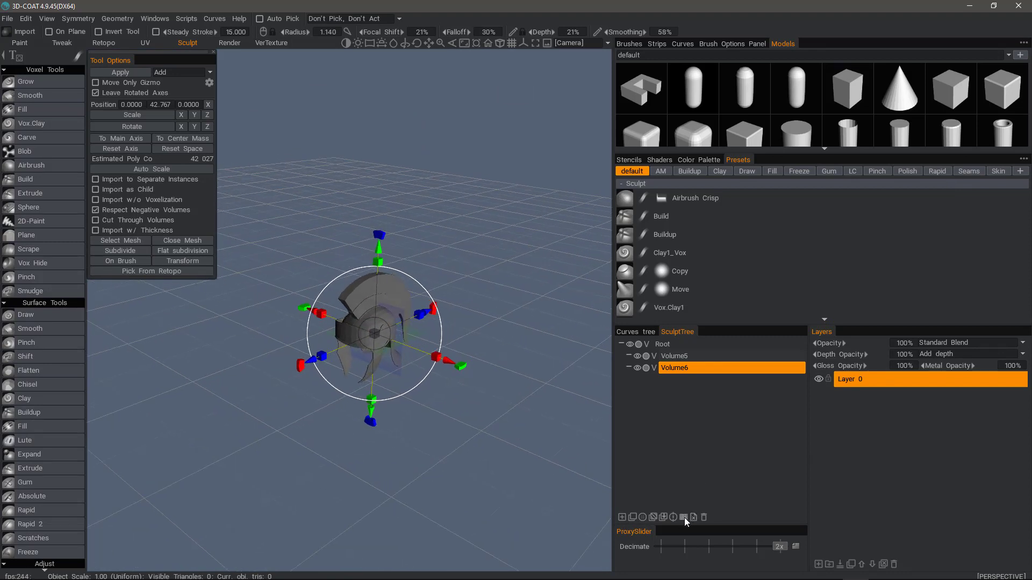
pyautogui.moveTo(683, 517)
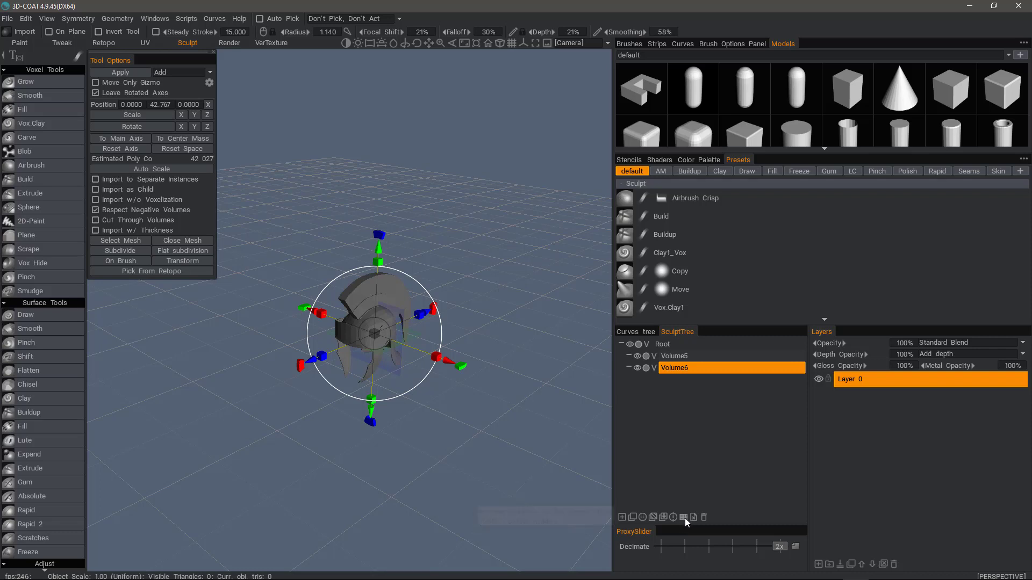
pyautogui.moveTo(683, 517)
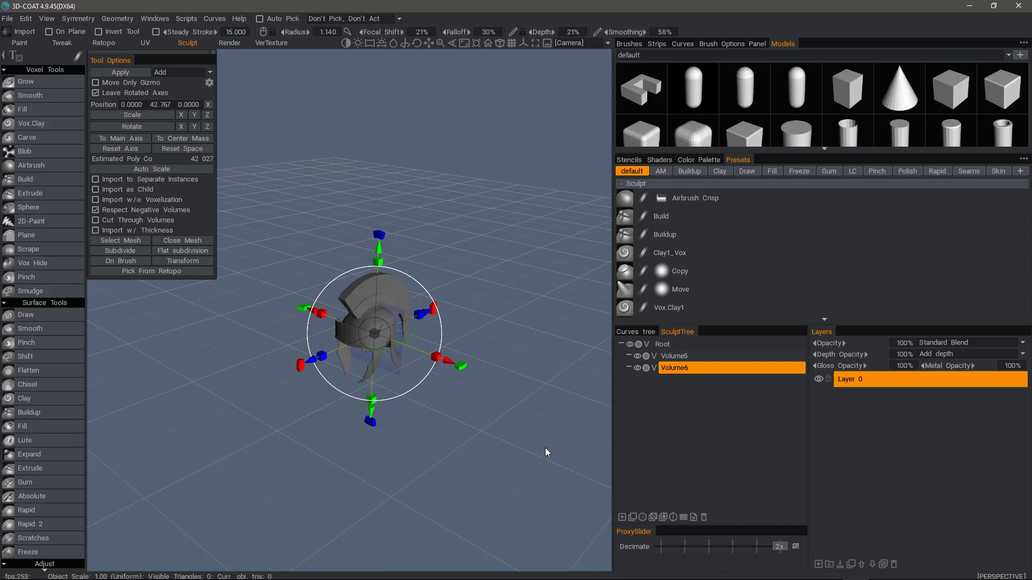
pyautogui.moveTo(445, 436)
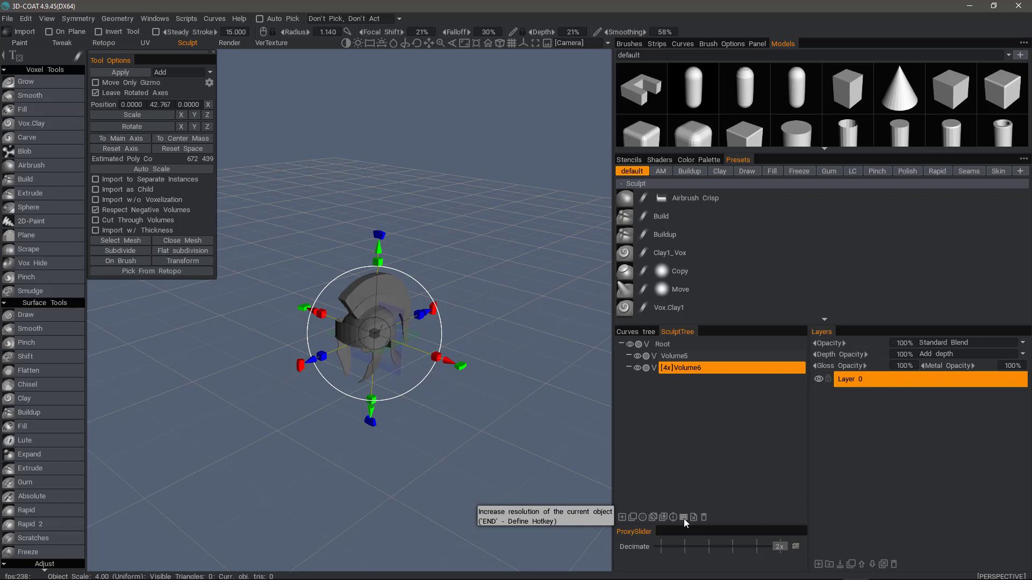
# - Double the new volume's resolution again to reach 8x
pyautogui.click(683, 517)
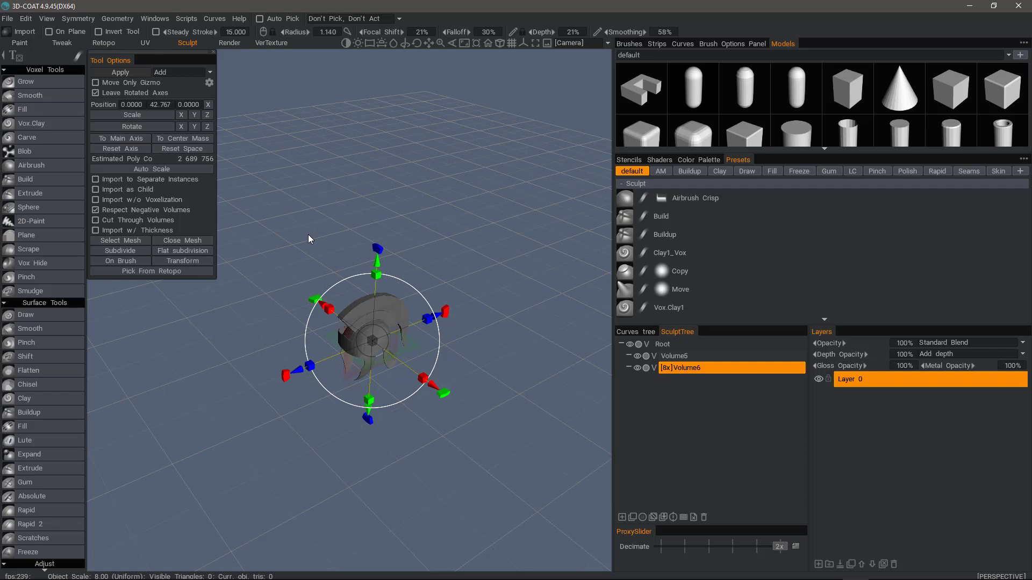
# - Apply the helmet import into the 8x volume and look around the voxel result
pyautogui.click(26, 81)
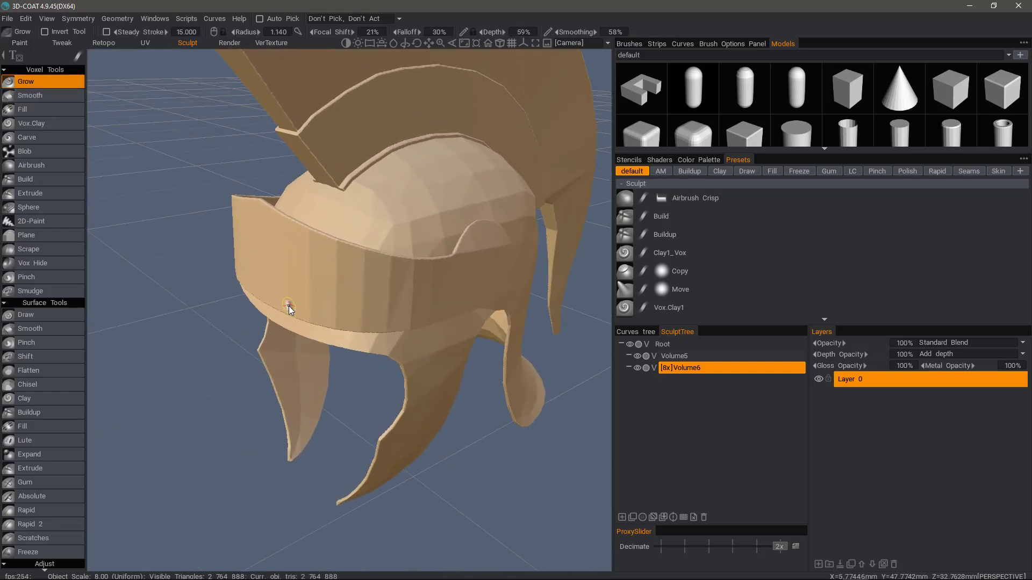
pyautogui.moveTo(289, 310); pyautogui.dragTo(355, 231)
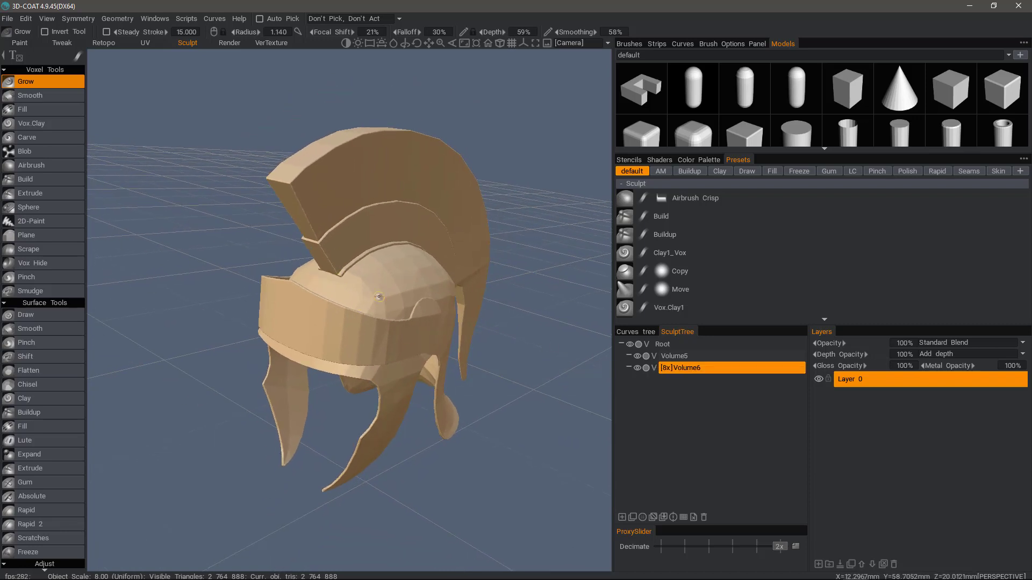
pyautogui.moveTo(381, 296); pyautogui.dragTo(224, 329)
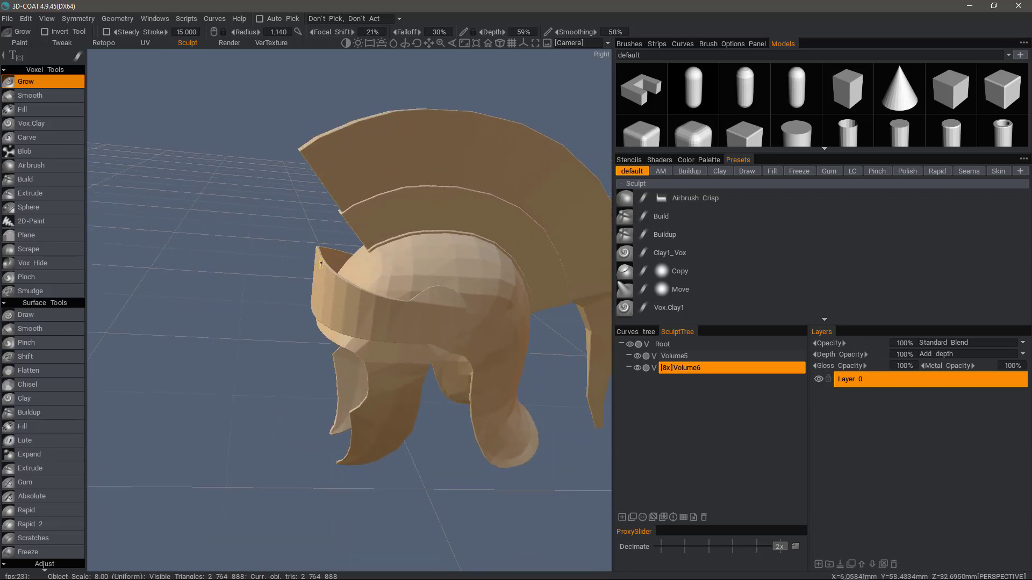
pyautogui.moveTo(322, 263); pyautogui.dragTo(421, 313)
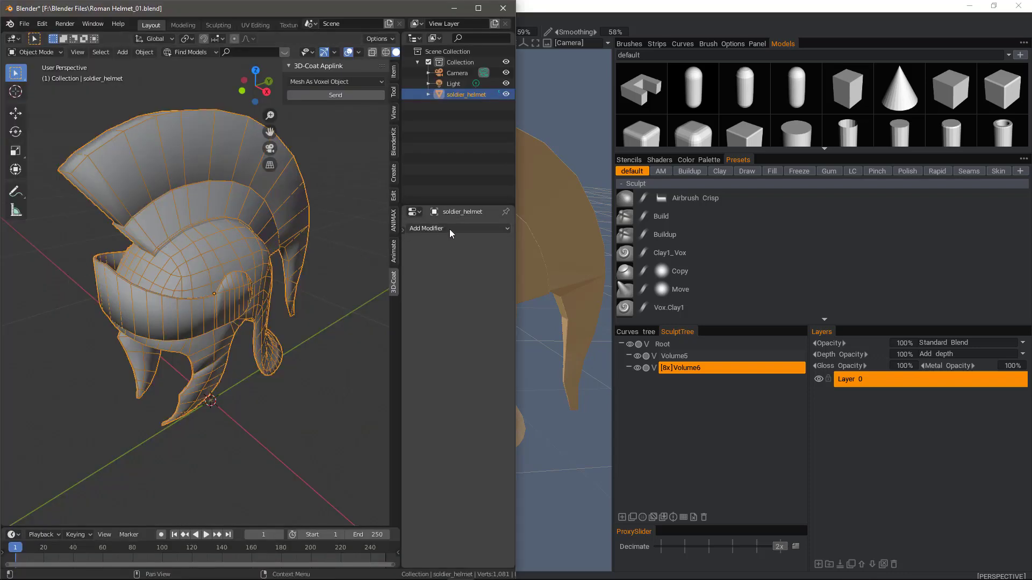
# - Take the Subdivision Surface off soldier_helmet, leaving its 1,081-vertex low-poly mesh
pyautogui.click(454, 228)
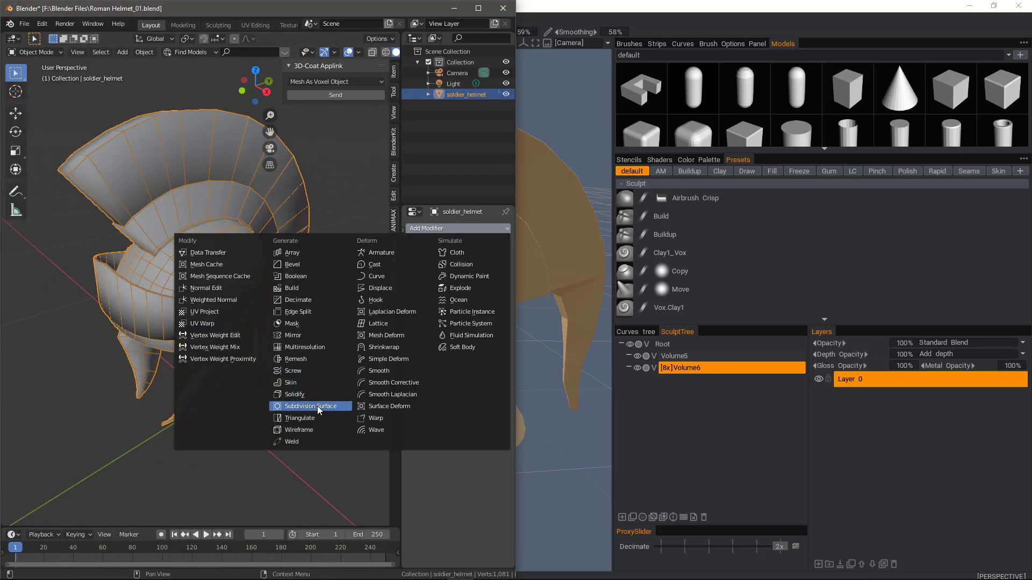
pyautogui.click(310, 405)
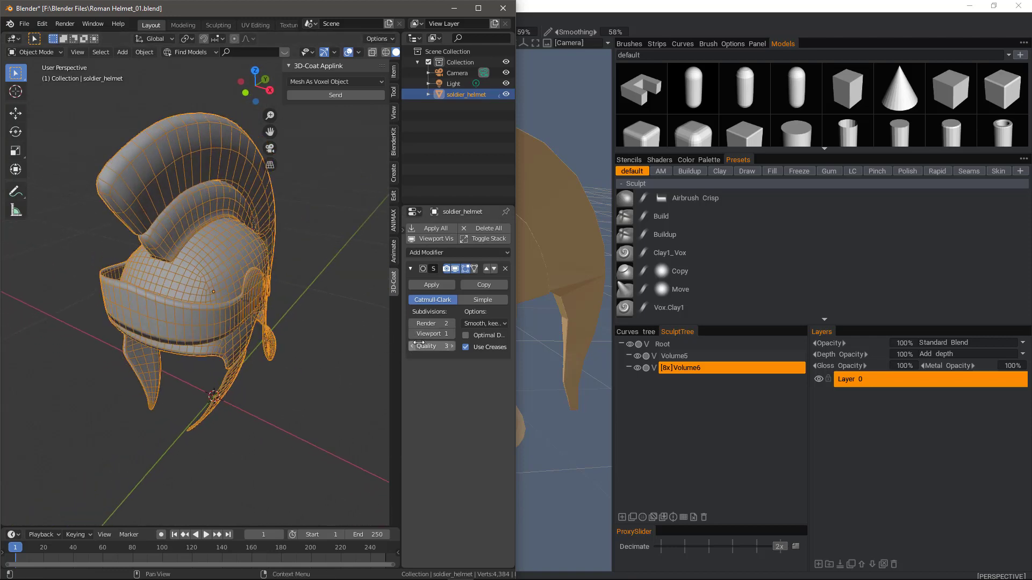
pyautogui.click(428, 334)
pyautogui.write('2')
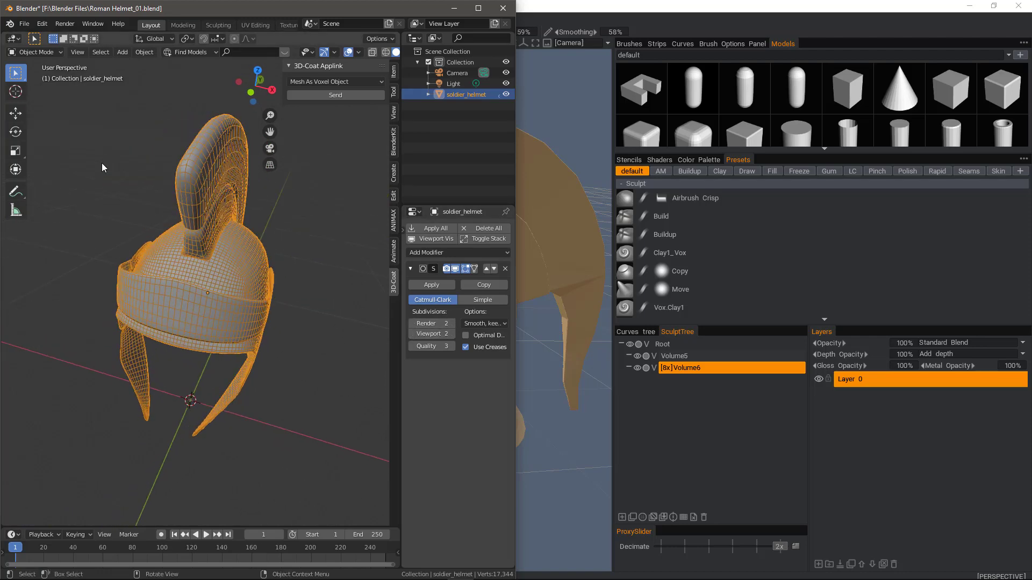
pyautogui.moveTo(102, 168); pyautogui.dragTo(267, 185)
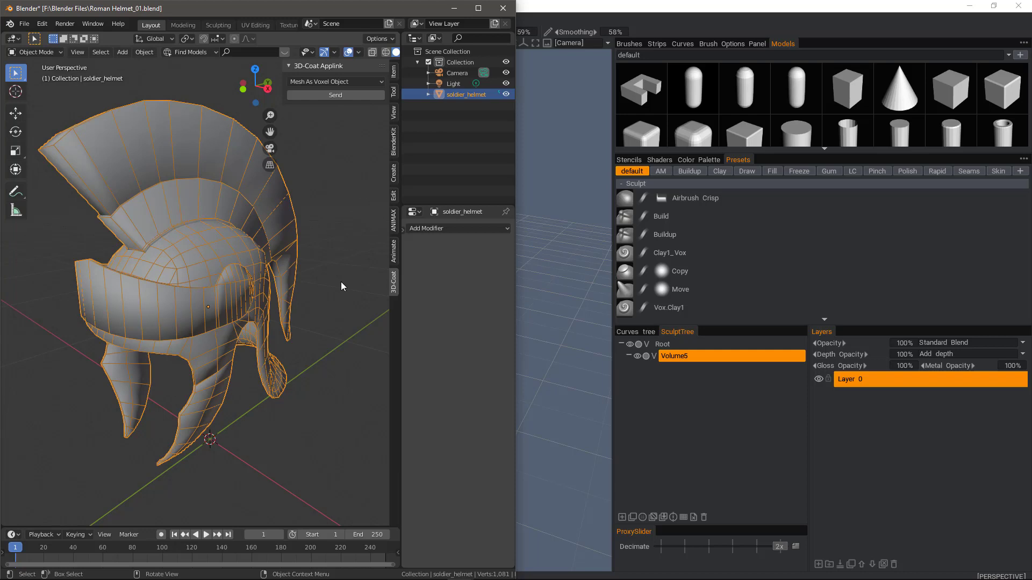
pyautogui.moveTo(220, 196)
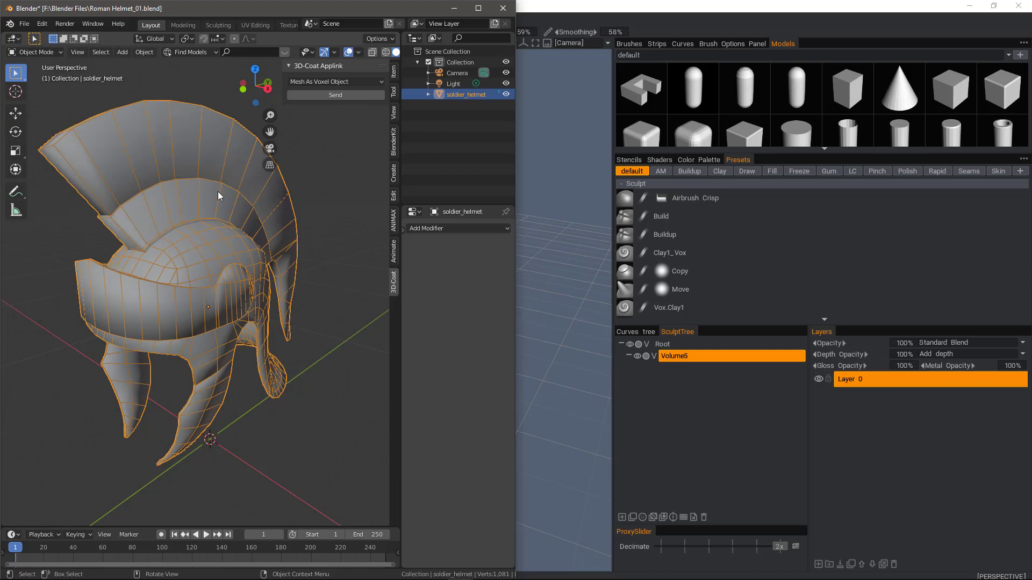
pyautogui.moveTo(37, 314)
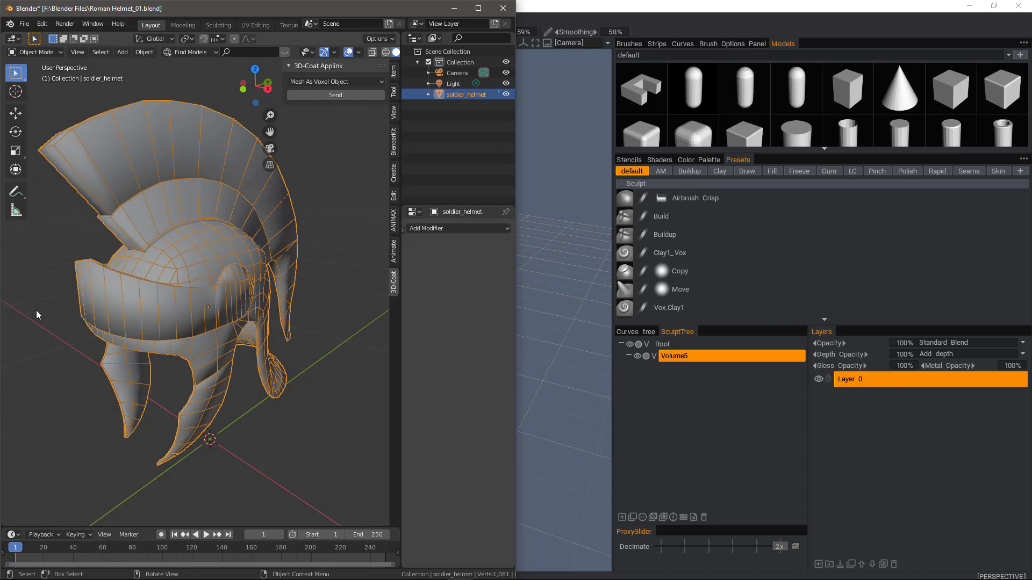
pyautogui.moveTo(41, 315)
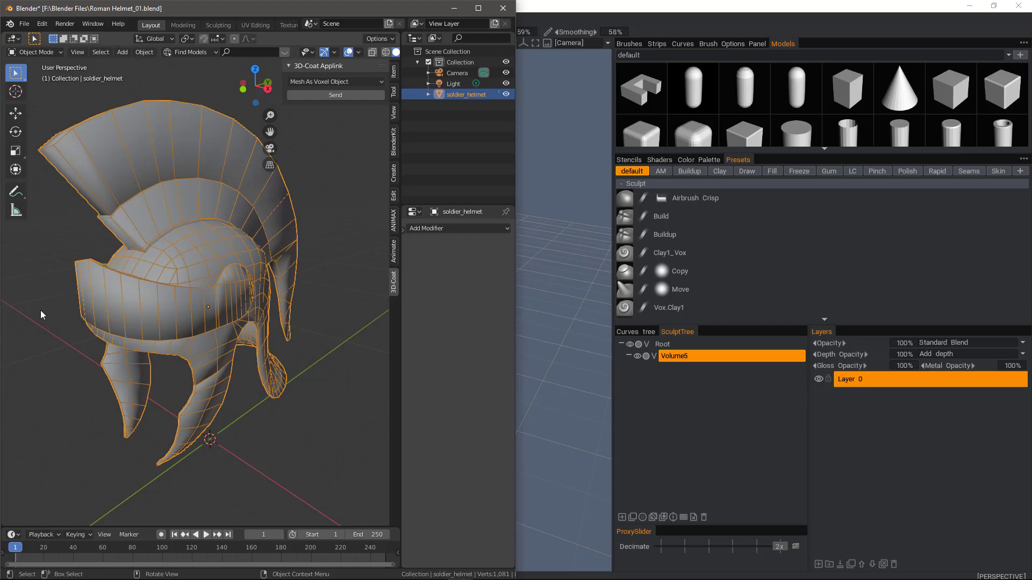
pyautogui.click(334, 82)
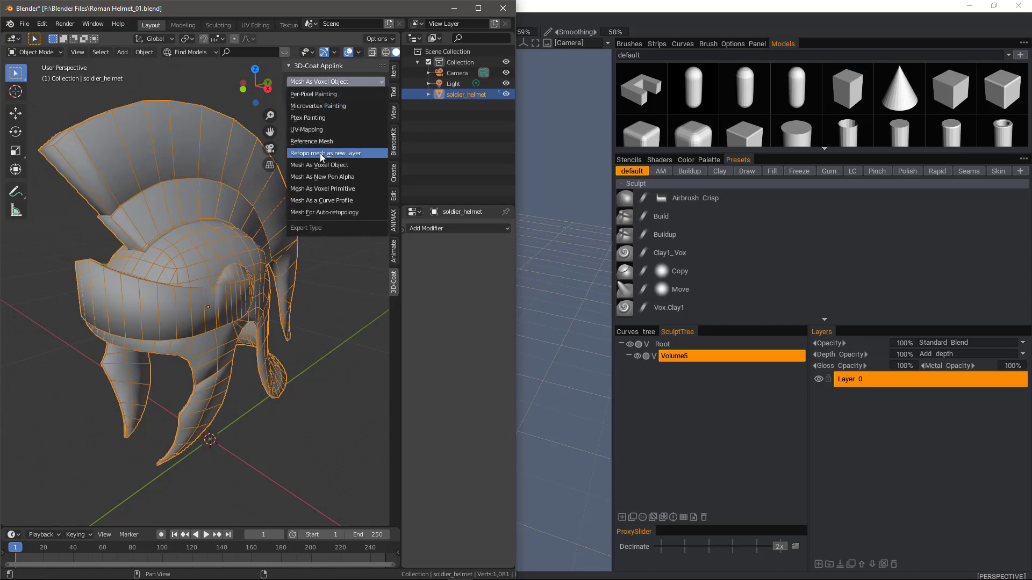
pyautogui.moveTo(315, 156)
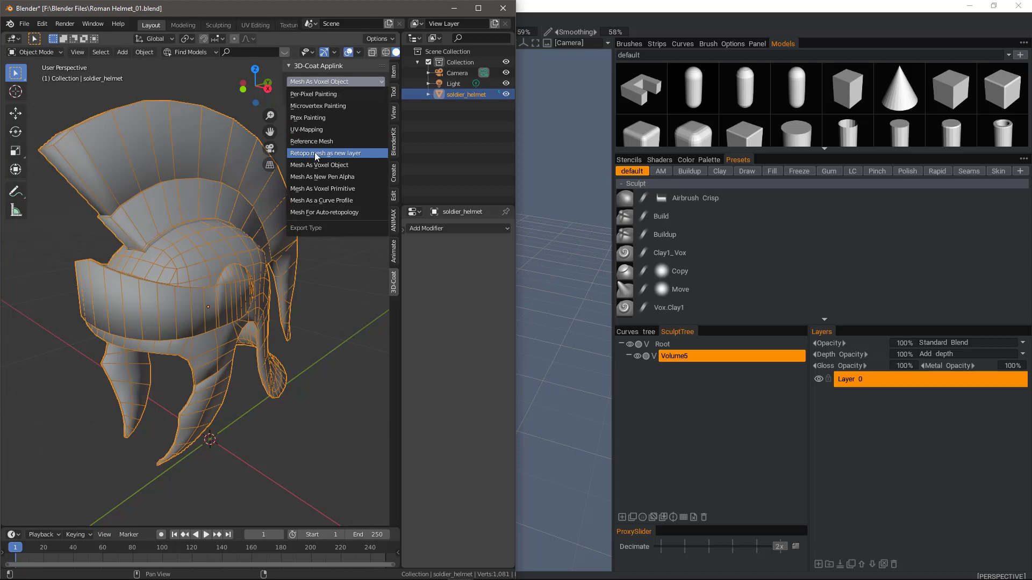
pyautogui.moveTo(341, 156)
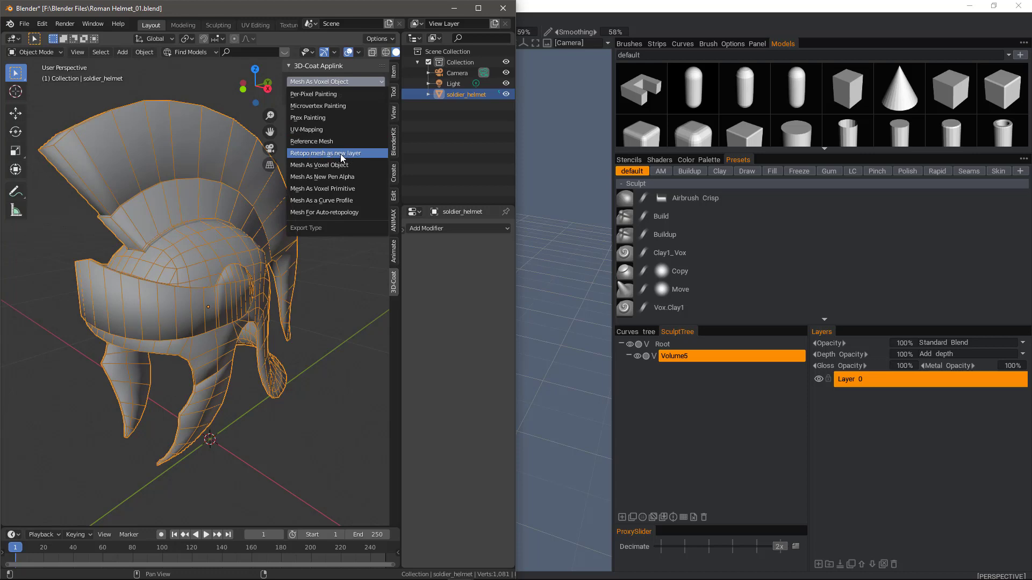
# - Choose 'Retopo mesh as new layer' as the Applink export type
pyautogui.click(325, 153)
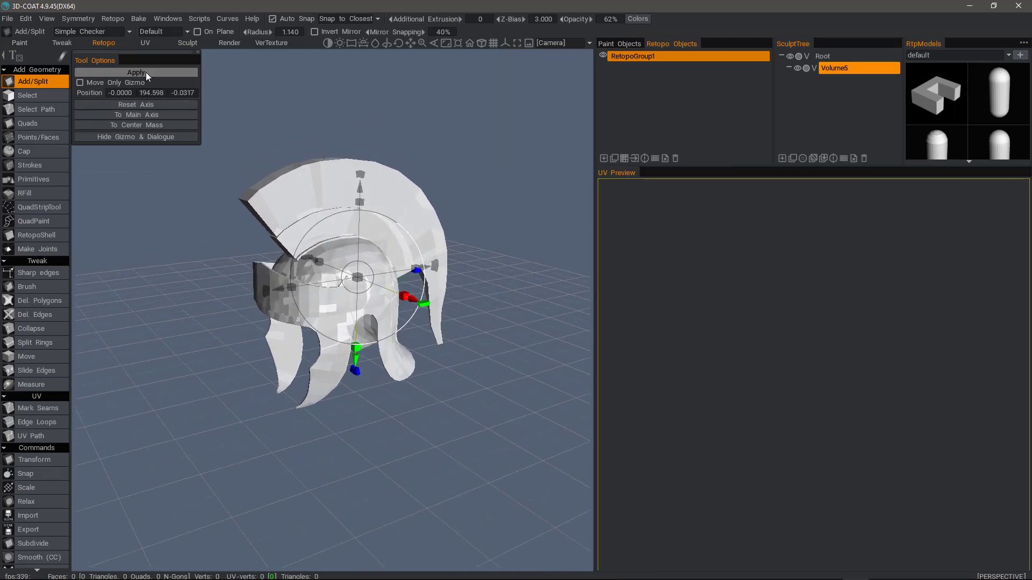
# - Apply the import to commit soldier_helmet into the retopo layer with its UVs
pyautogui.click(136, 72)
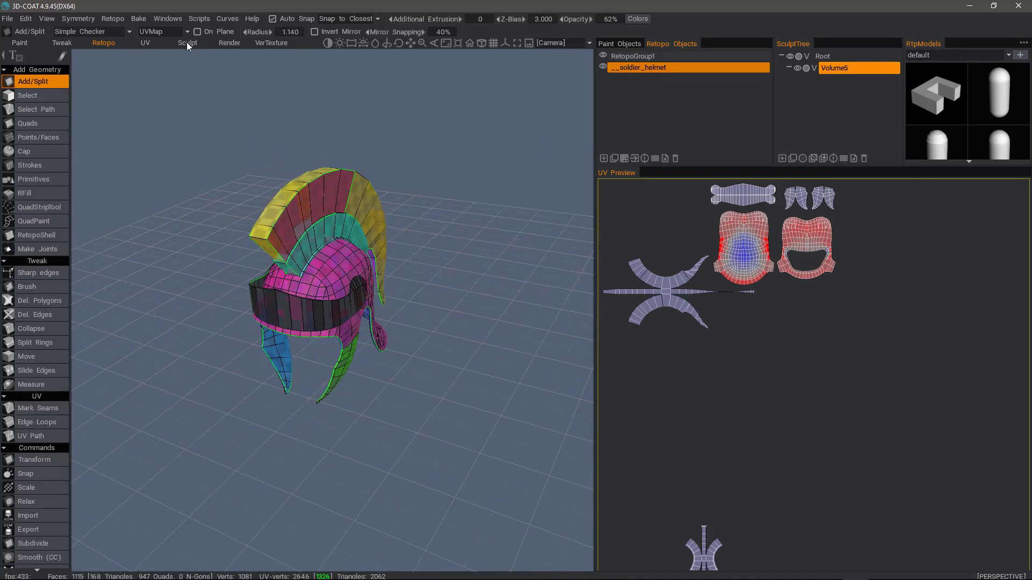
# - Switch to the Sculpt room and open the Geometry menu
pyautogui.click(187, 43)
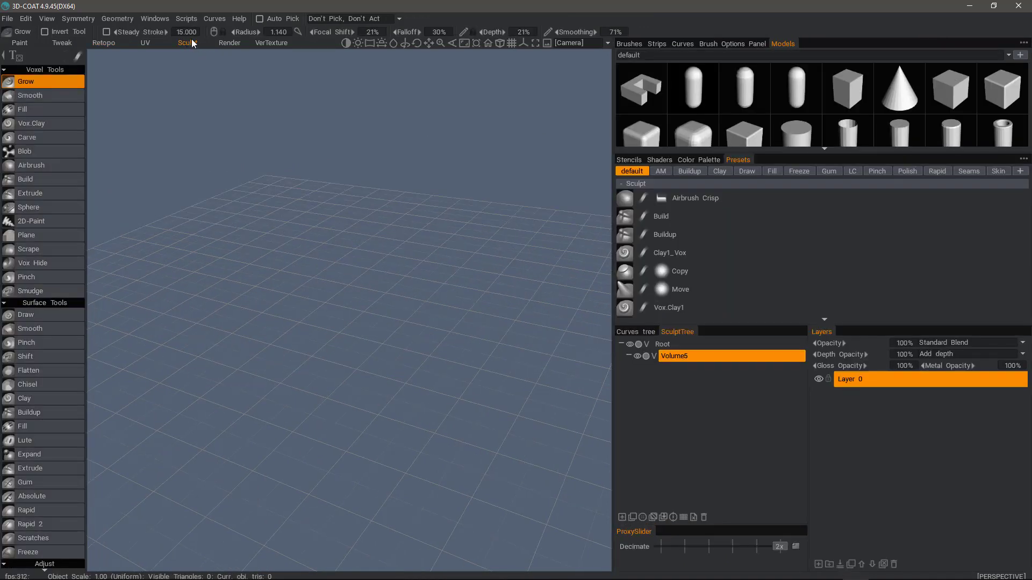
pyautogui.click(117, 18)
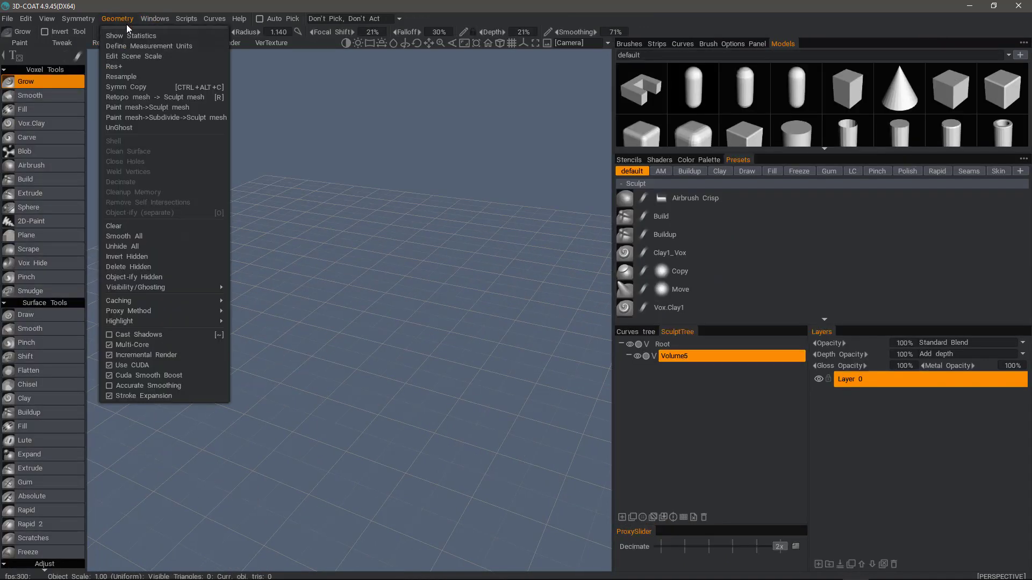
pyautogui.moveTo(164, 97)
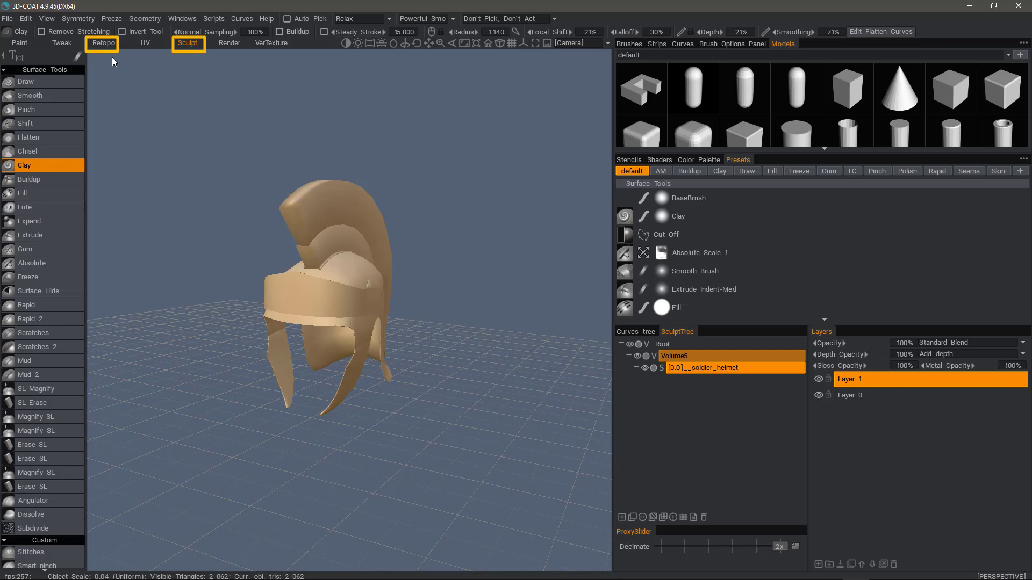
# - Convert the retopo mesh to a sculpt mesh, then pick the Pose and Move tools
pyautogui.click(103, 43)
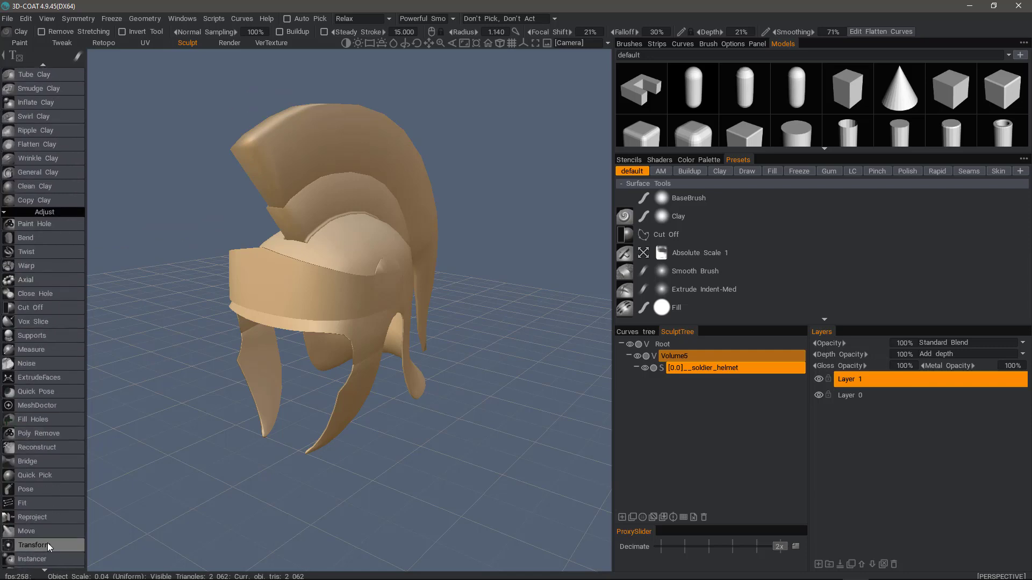
pyautogui.click(26, 489)
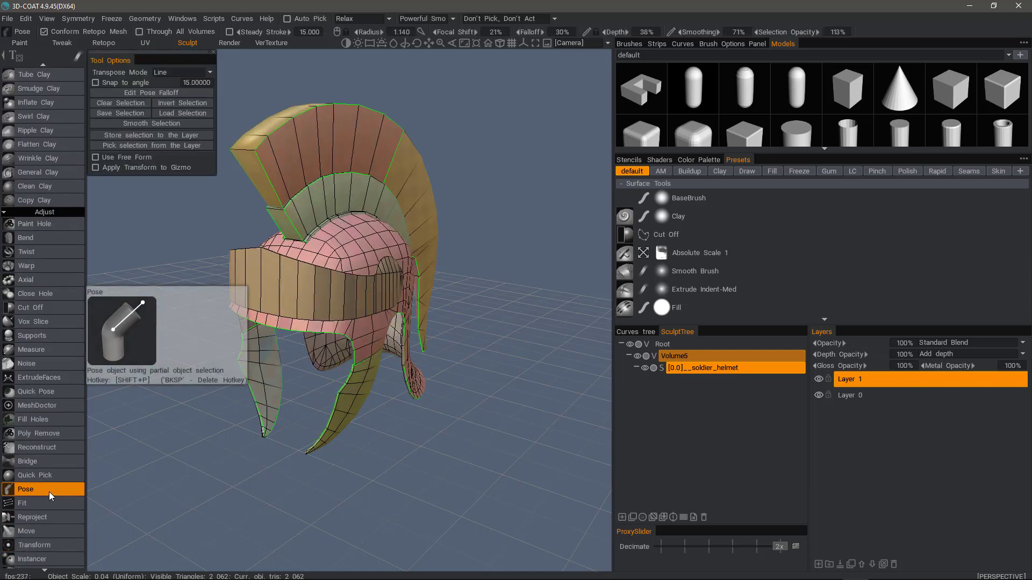
pyautogui.click(27, 531)
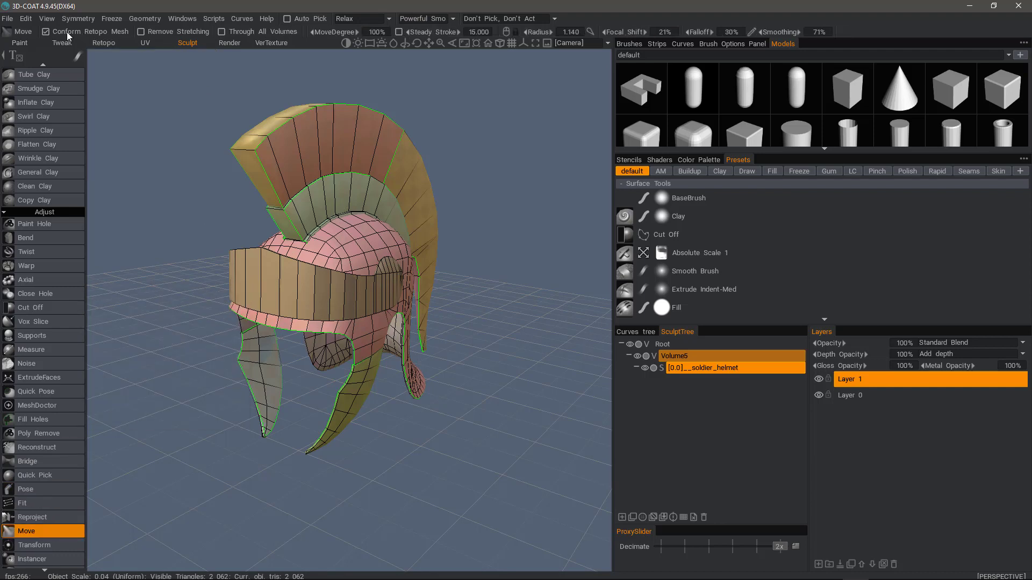
pyautogui.moveTo(120, 37)
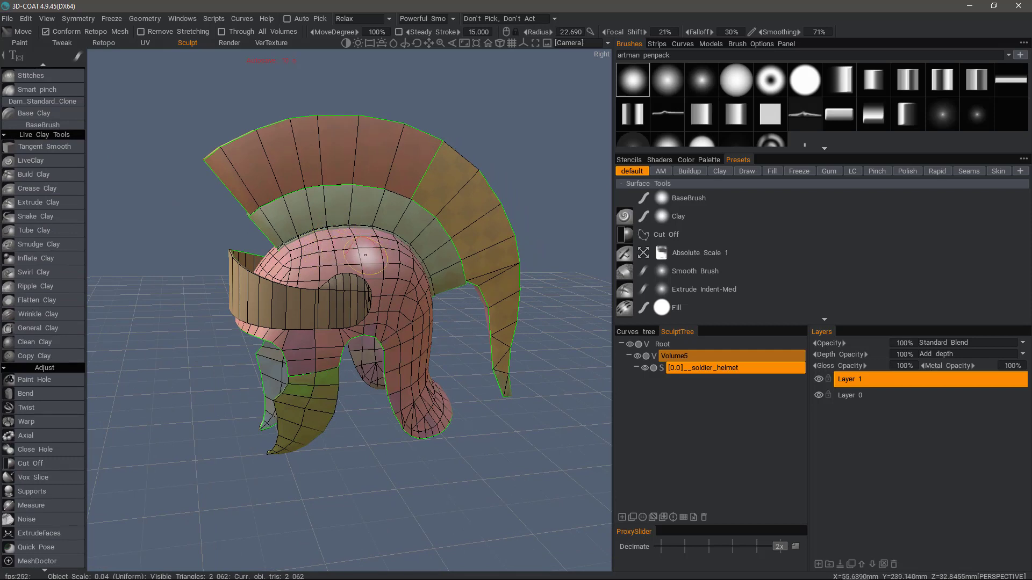
pyautogui.moveTo(308, 260)
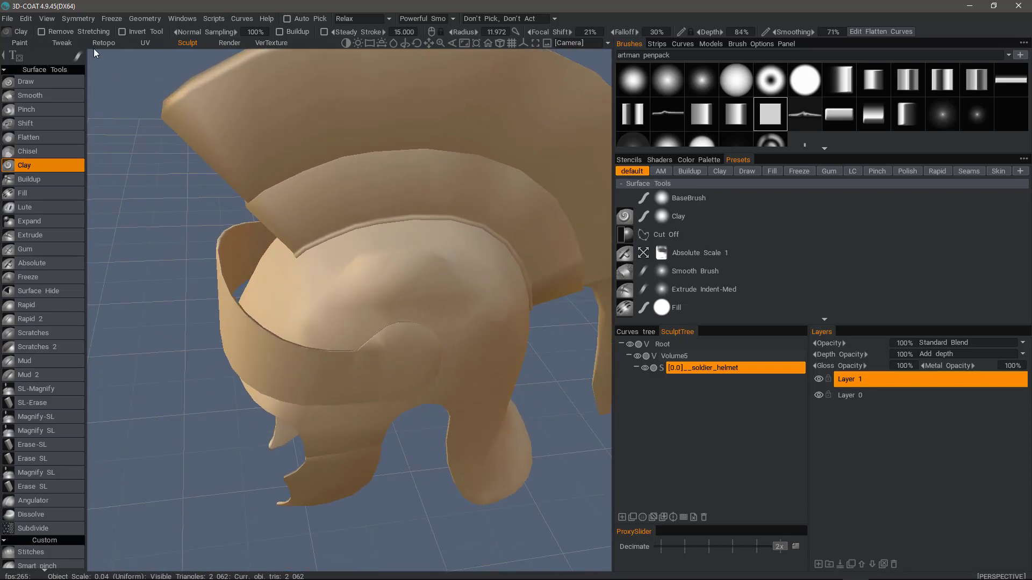
# - Return to the Retopo room to view the helmet's conformed retopo mesh and UV islands
pyautogui.click(103, 43)
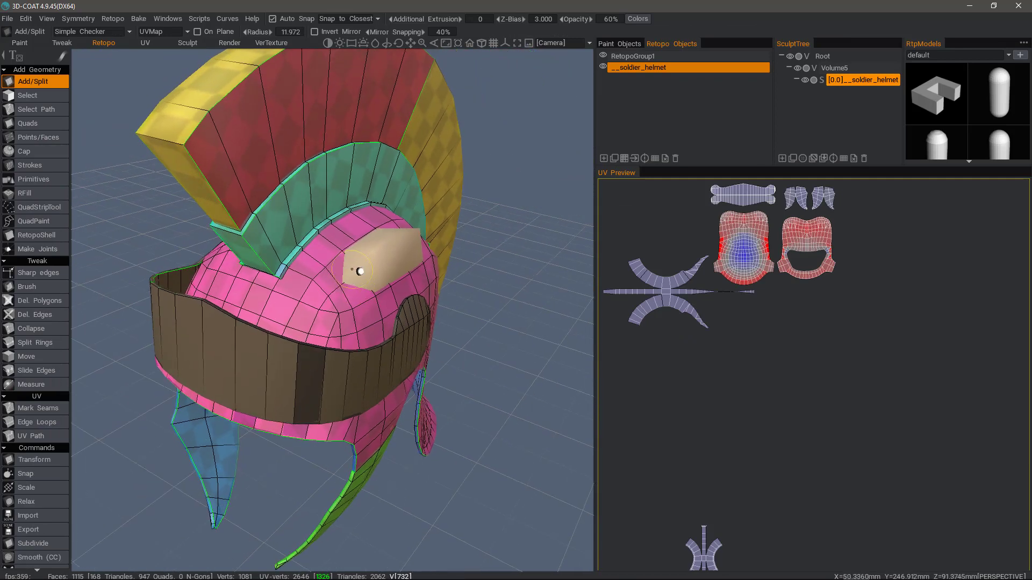